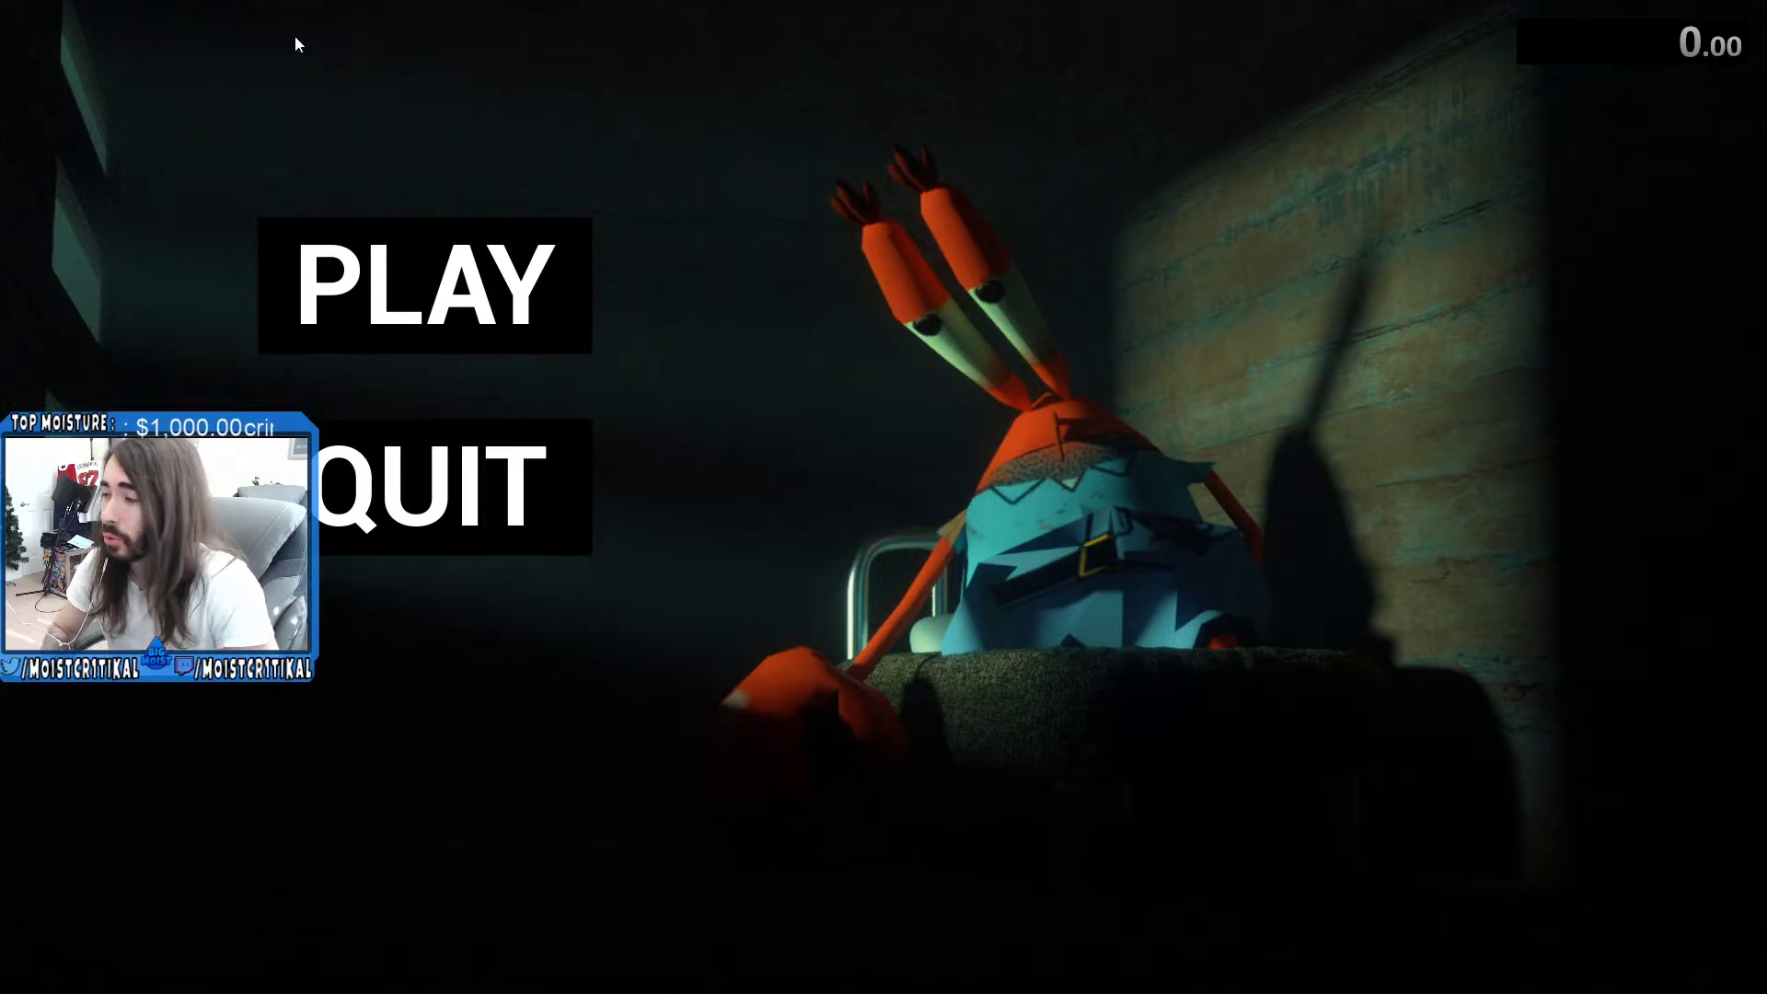
{"action": "mouse_move", "coordinate": [381, 90]}
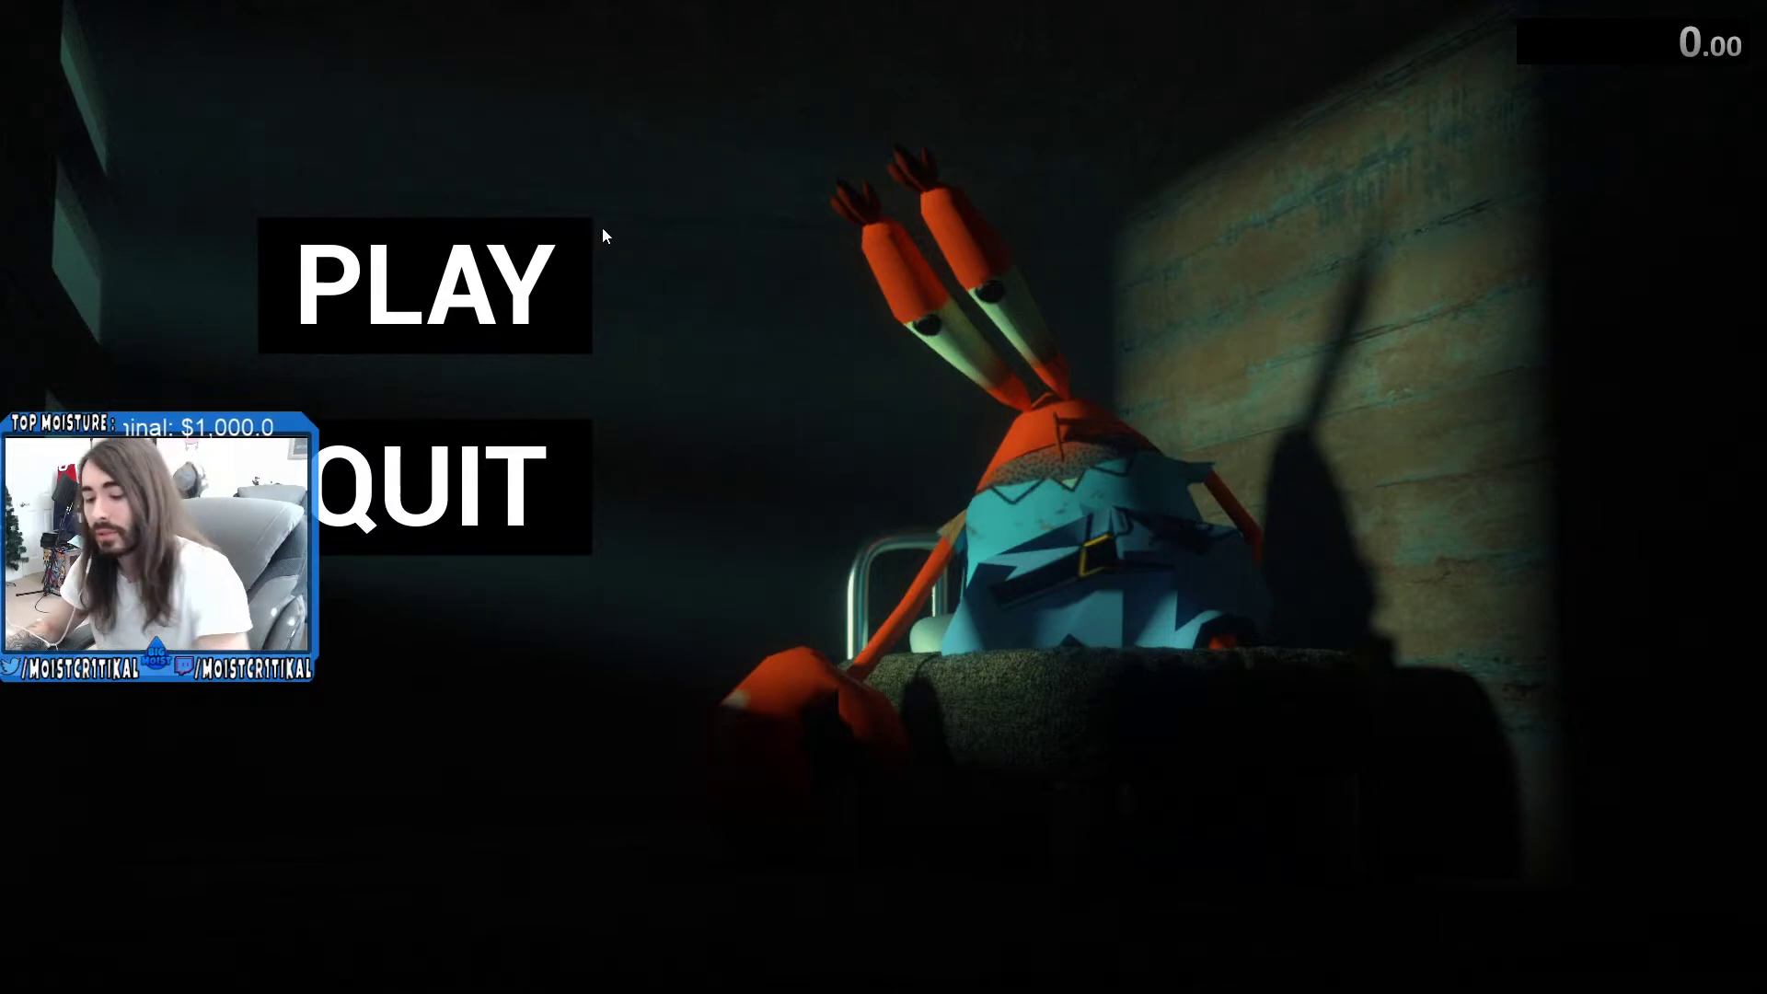
{"action": "left_click", "coordinate": [423, 286]}
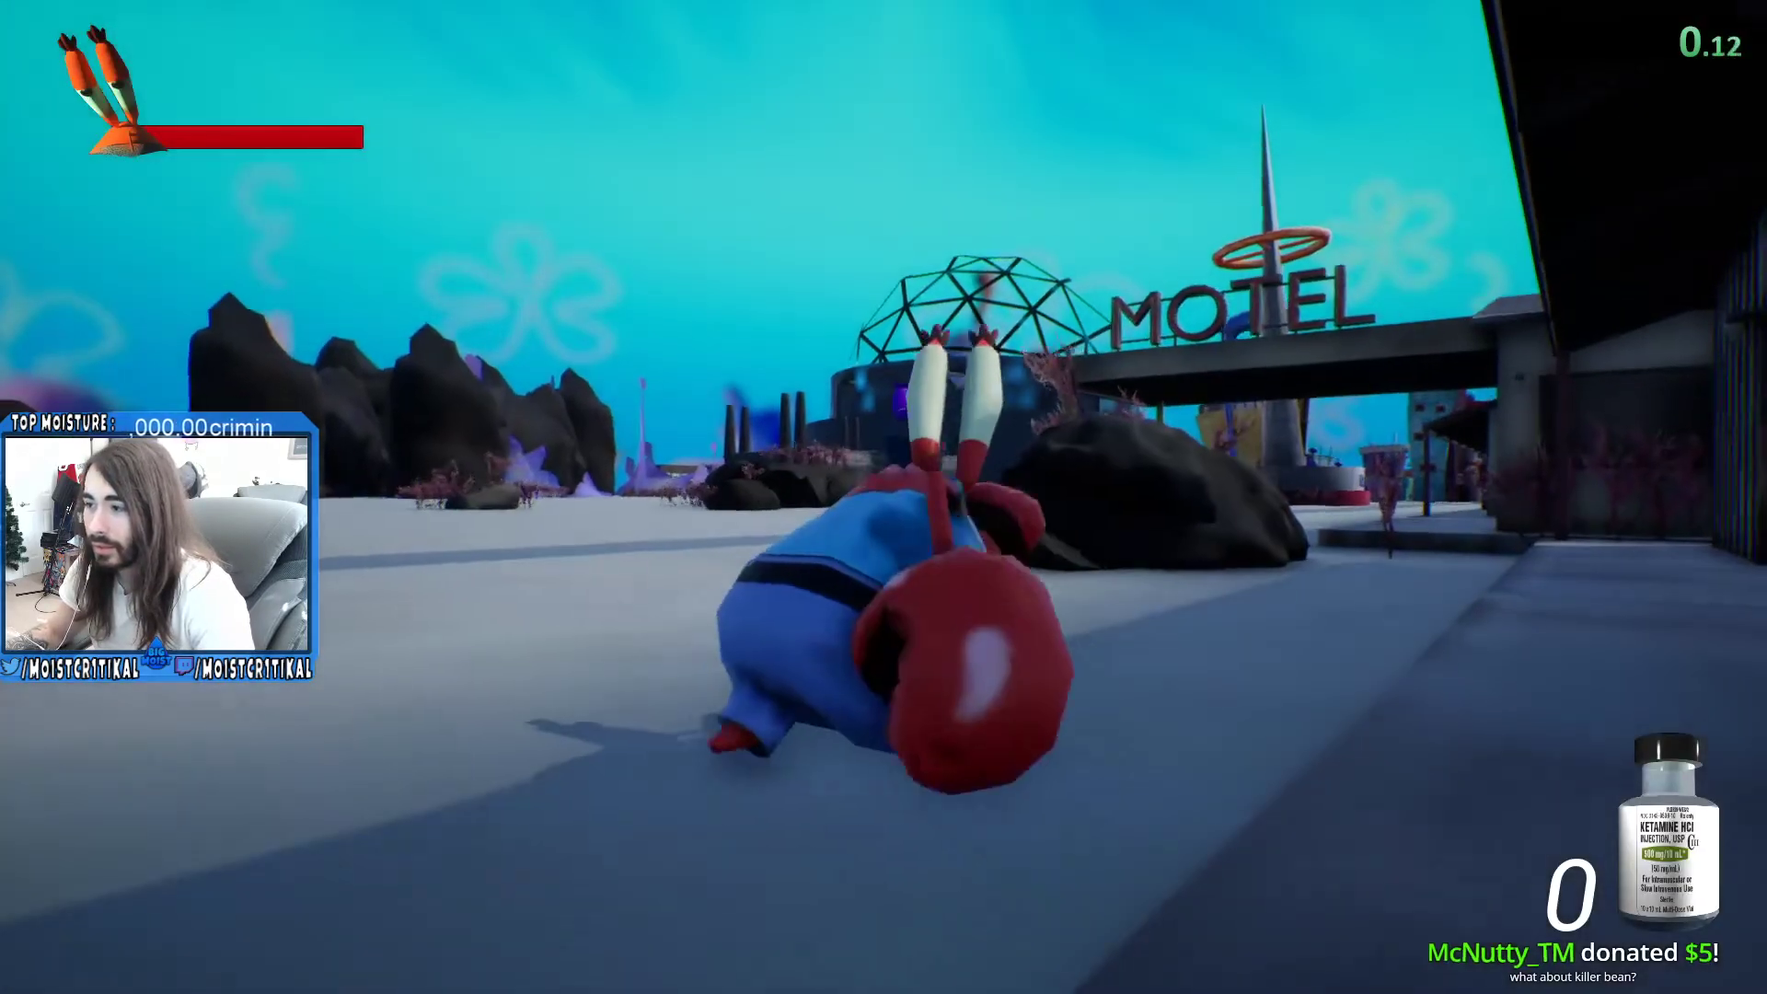